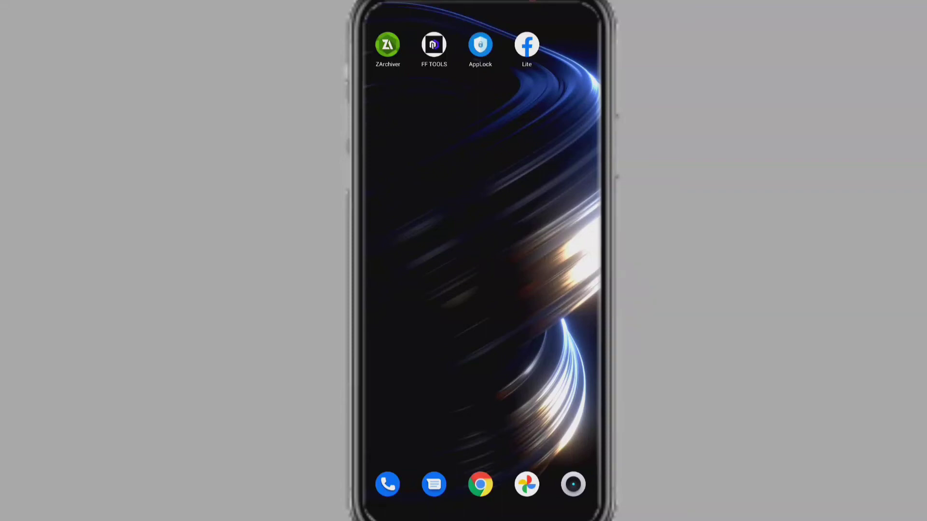
Step: Open PIN-locked Chrome, then go to the Privacy password settings page
{"action": "left_click", "coordinate": [482, 484]}
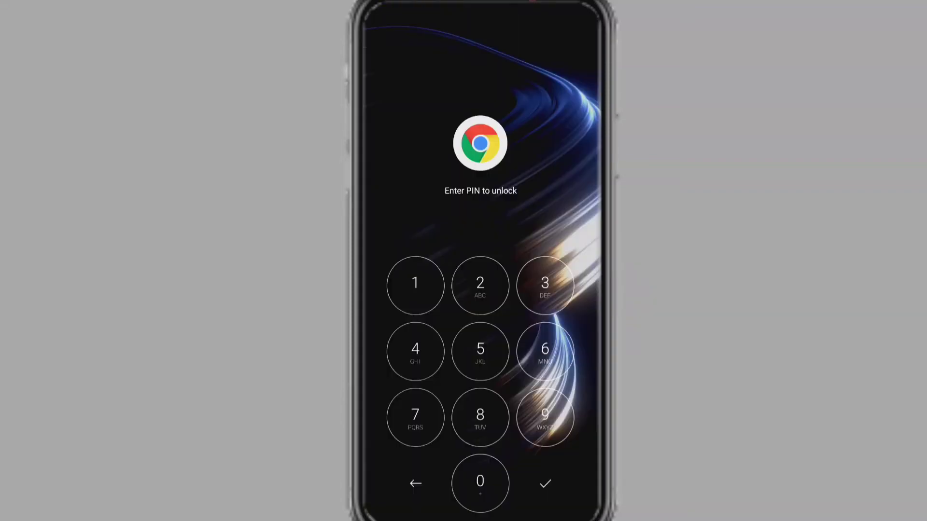
{"action": "left_click", "coordinate": [545, 286]}
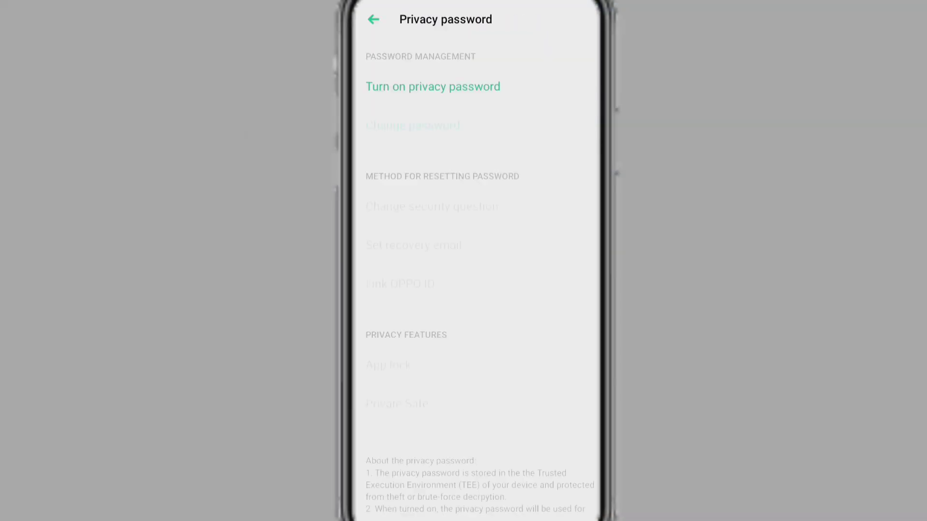
{"action": "left_click", "coordinate": [433, 86]}
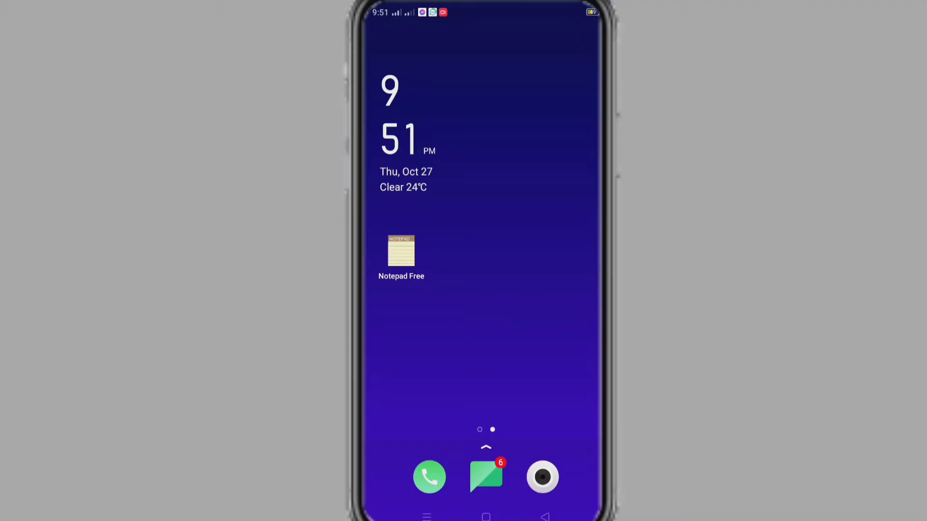
Step: From the app drawer, search Settings for 'reset'
{"action": "scroll", "scroll_direction": "up", "scroll_amount": 3}
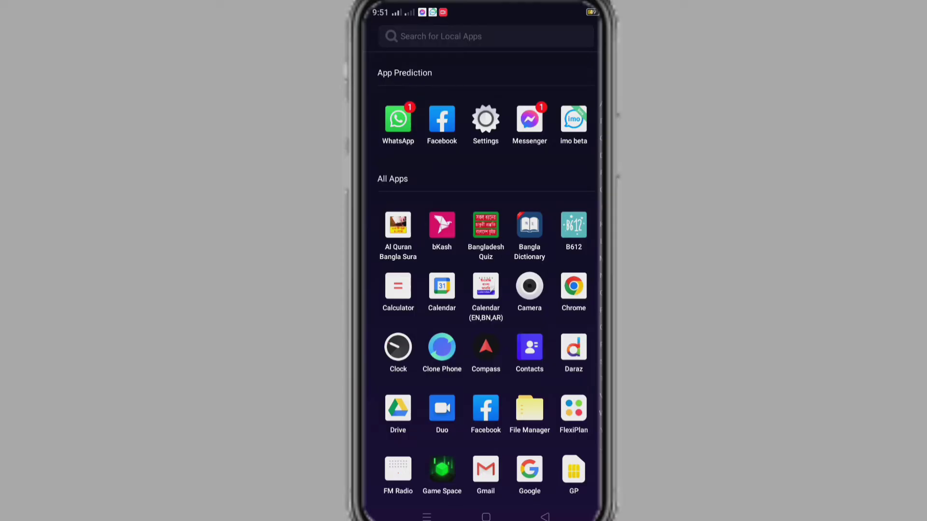
{"action": "left_click", "coordinate": [486, 119]}
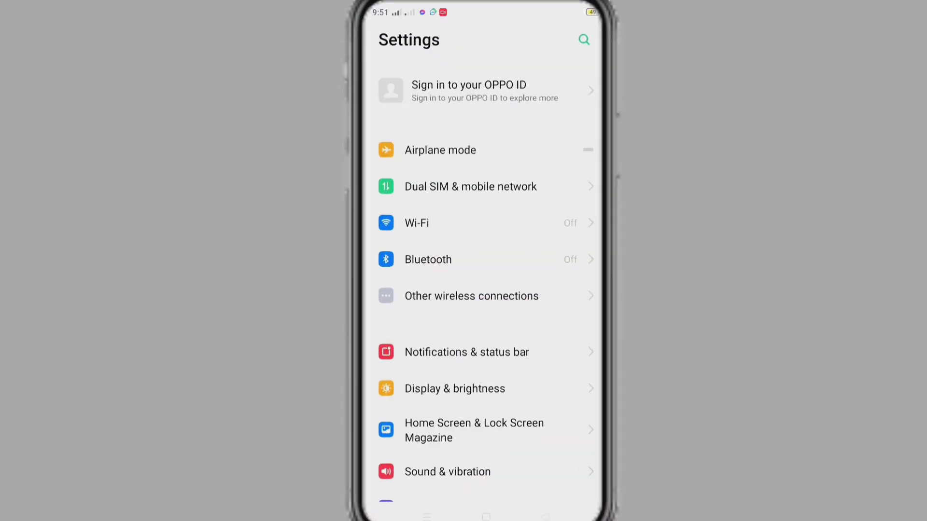
{"action": "left_click", "coordinate": [583, 39]}
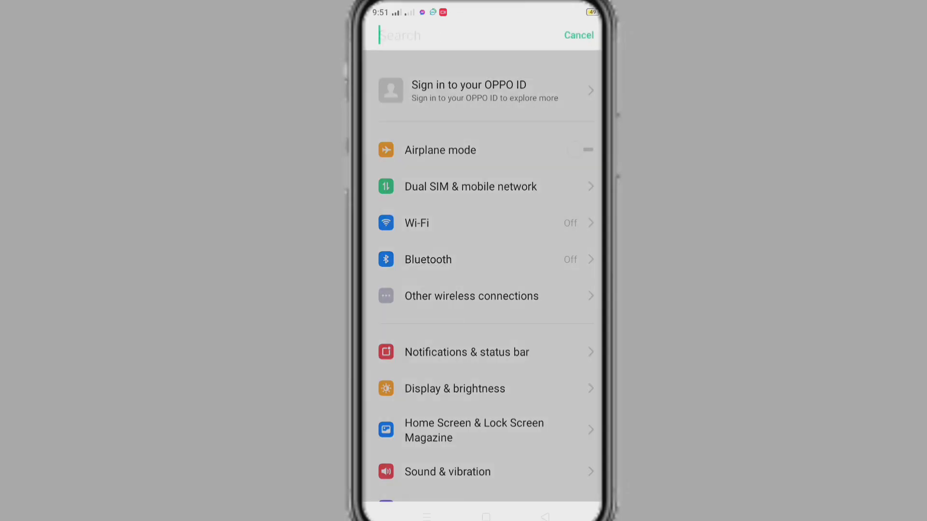
{"action": "type", "text": "re"}
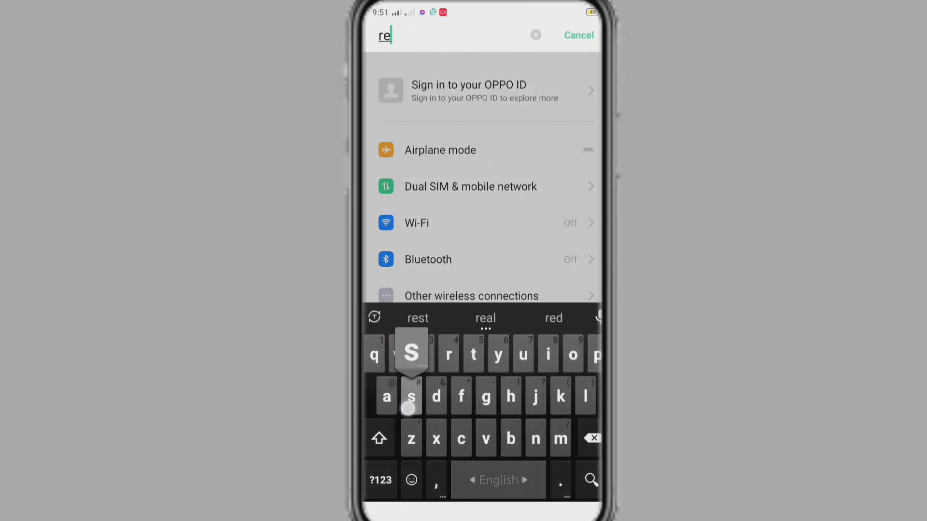
{"action": "type", "text": "set"}
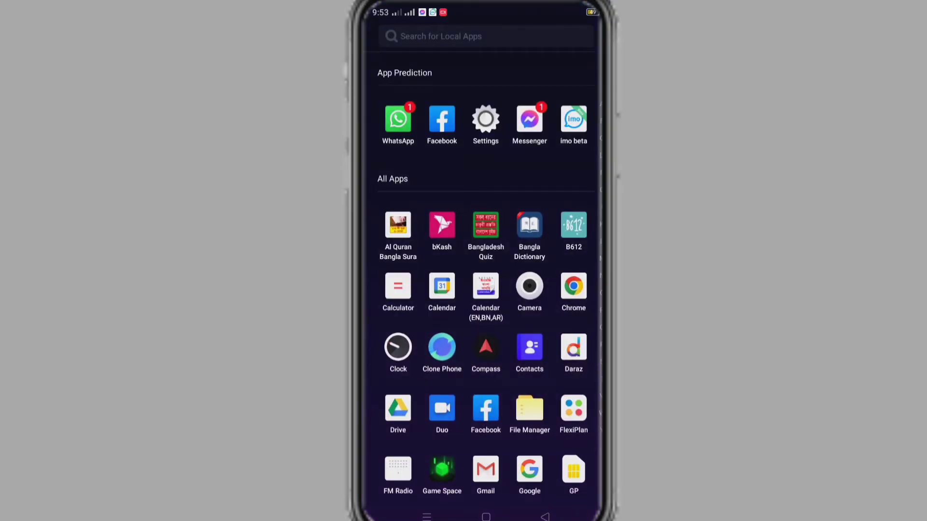
Step: Navigate Settings > Additional settings > Back up and reset > Reset to factory settings
{"action": "left_click", "coordinate": [486, 118]}
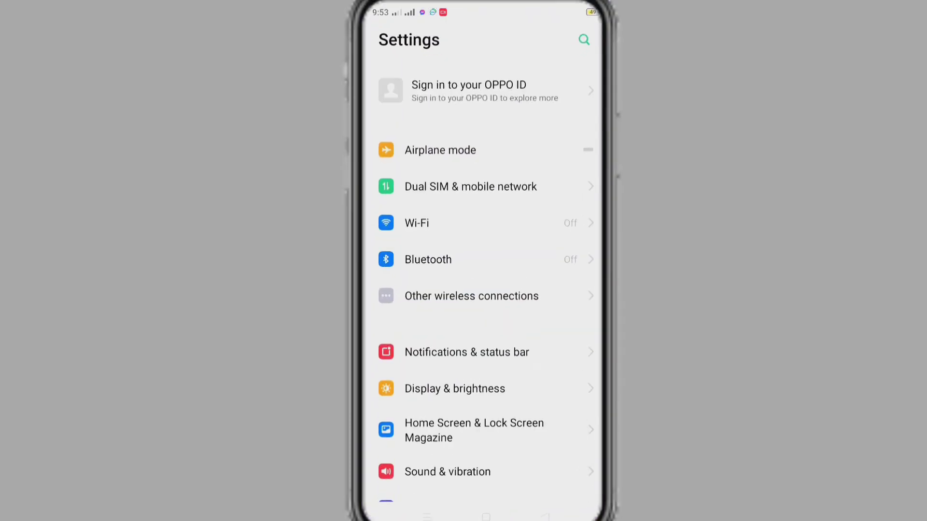
{"action": "scroll", "scroll_direction": "down", "scroll_amount": 3}
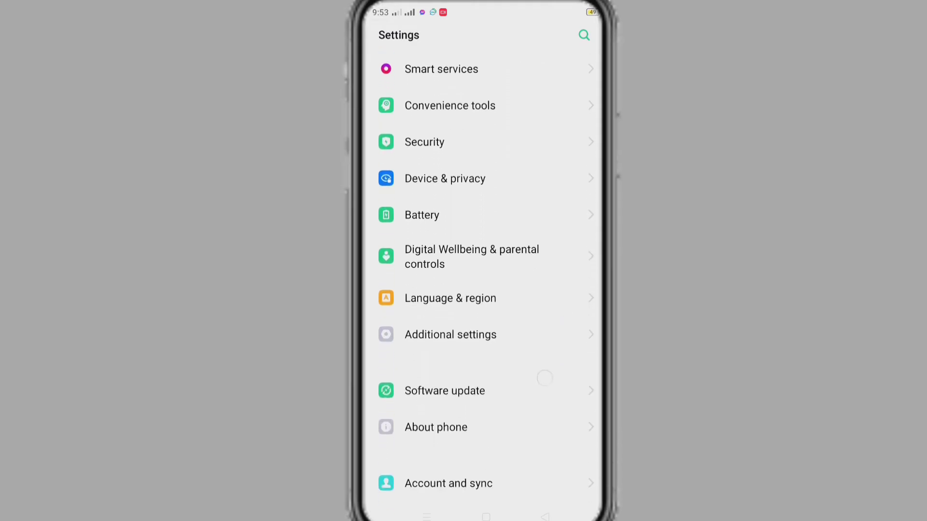
{"action": "left_click", "coordinate": [451, 334]}
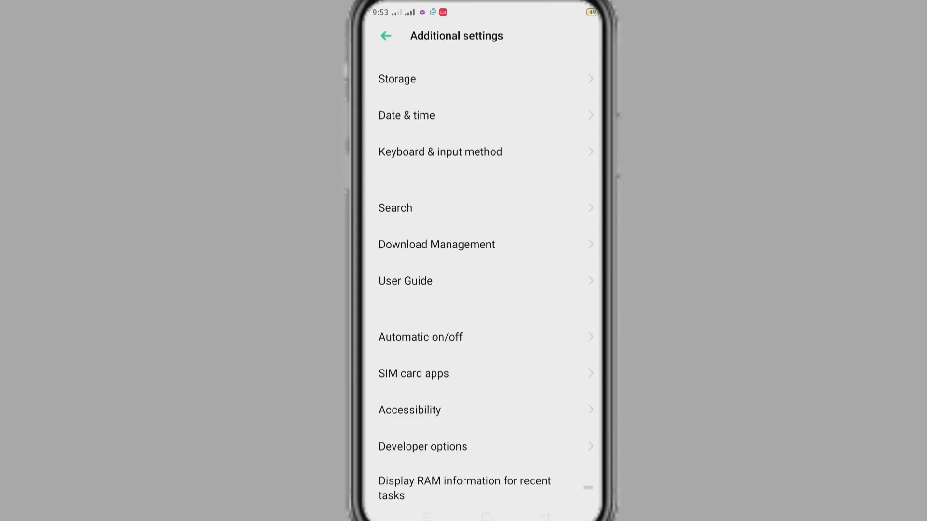
{"action": "scroll", "scroll_direction": "down", "scroll_amount": 3}
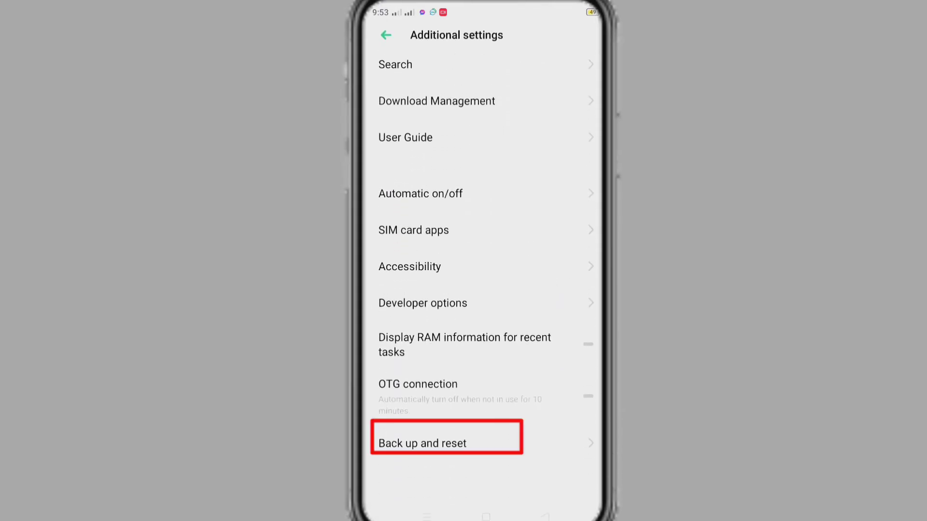
{"action": "left_click", "coordinate": [446, 442]}
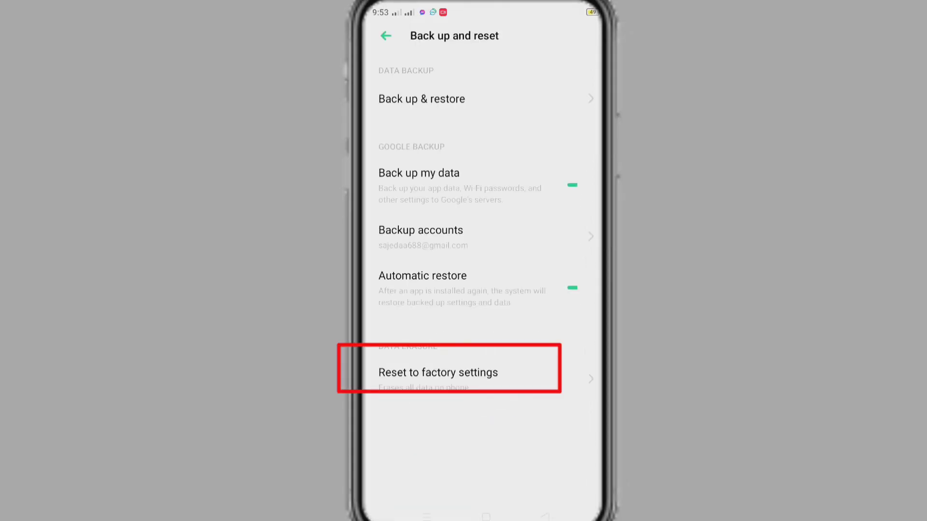
{"action": "left_click", "coordinate": [438, 373]}
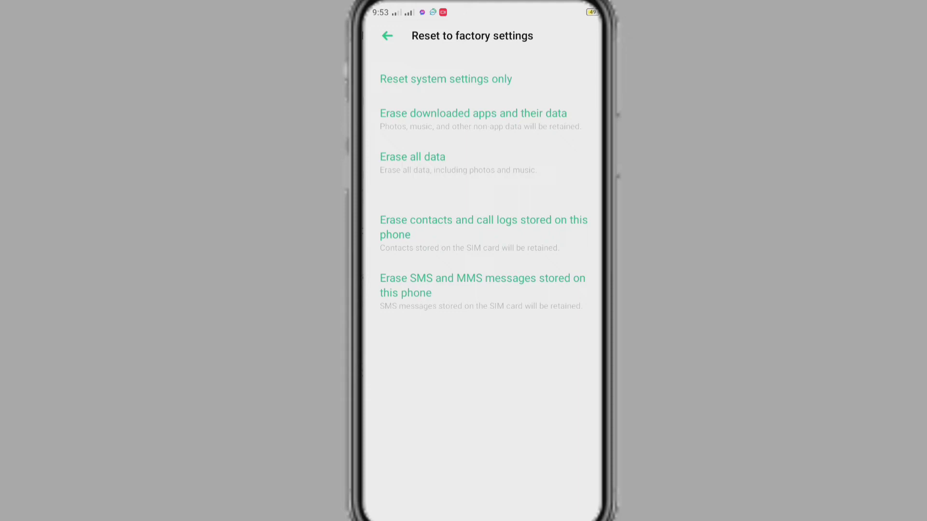
Step: Leave the factory reset options without choosing any, returning to Back up and reset
{"action": "left_click", "coordinate": [446, 79]}
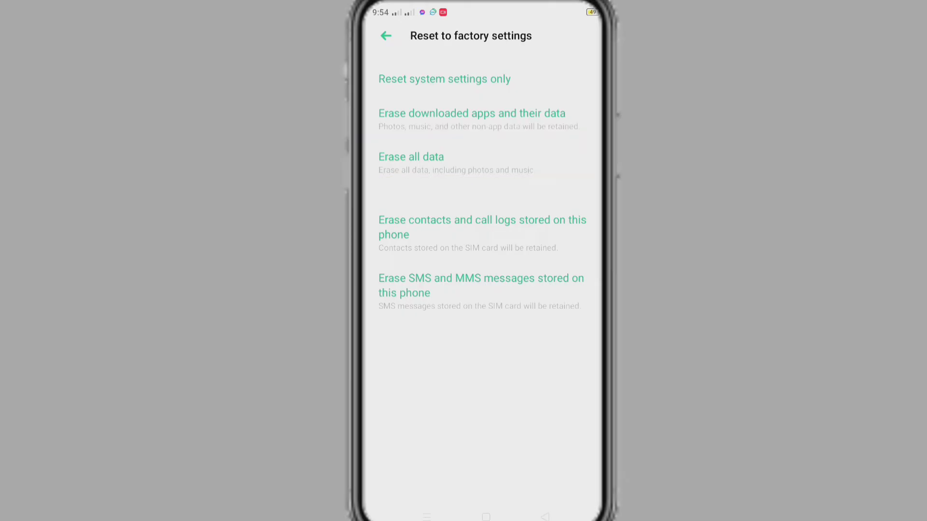
{"action": "left_click", "coordinate": [385, 35]}
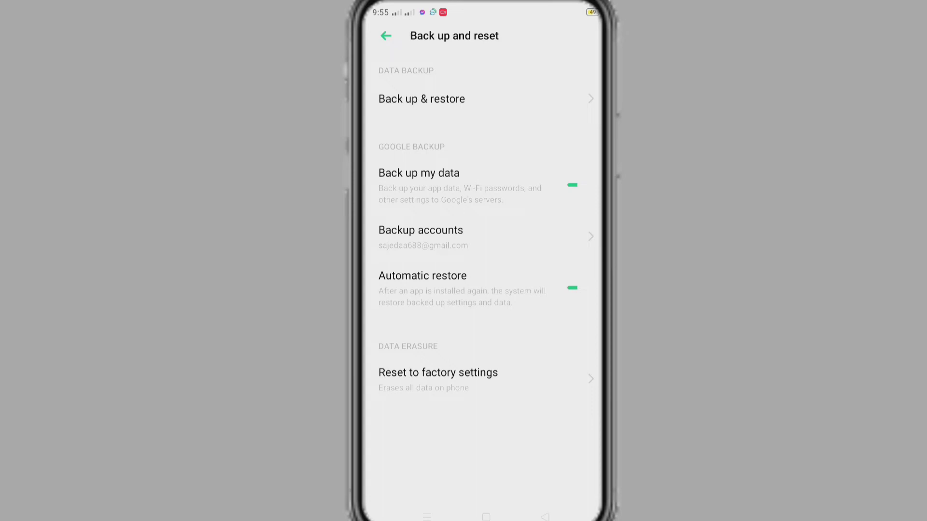
Step: Open local Back up & restore and begin a new backup
{"action": "scroll", "scroll_direction": "down", "scroll_amount": 3}
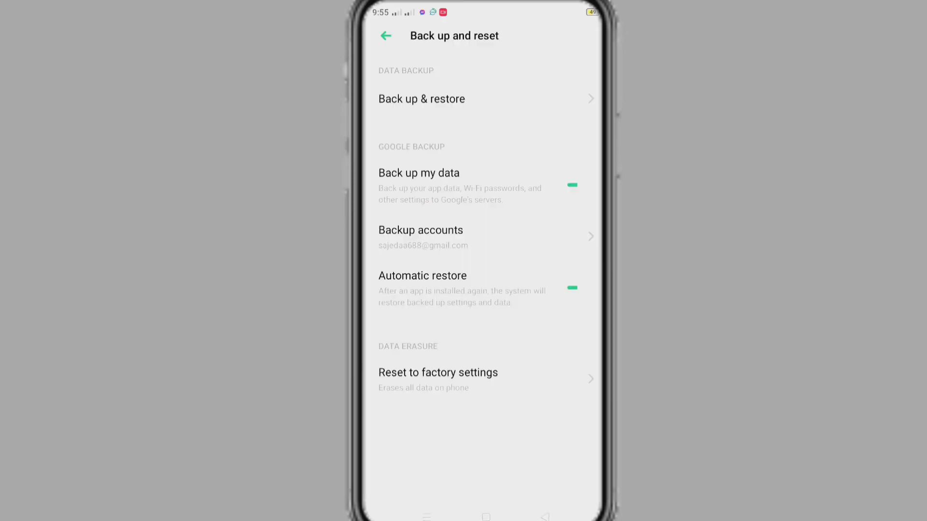
{"action": "left_click", "coordinate": [420, 230]}
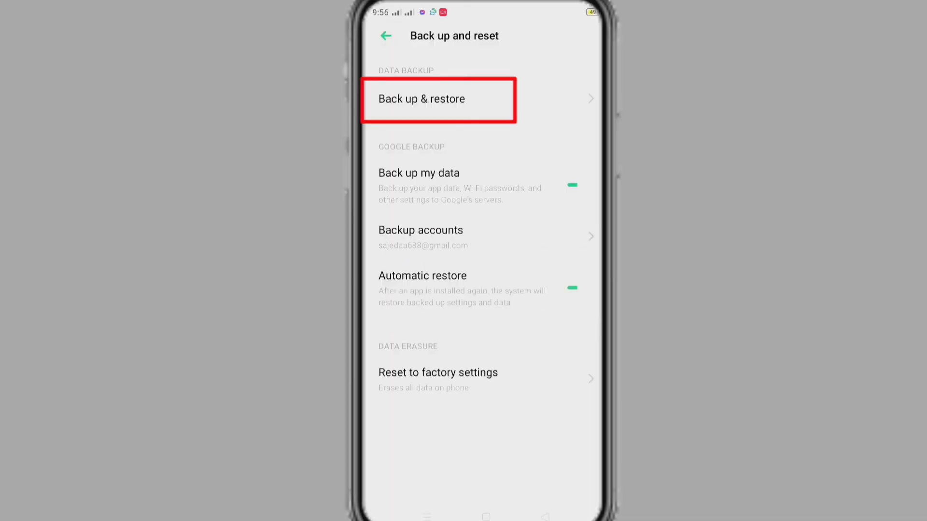
{"action": "left_click", "coordinate": [421, 99]}
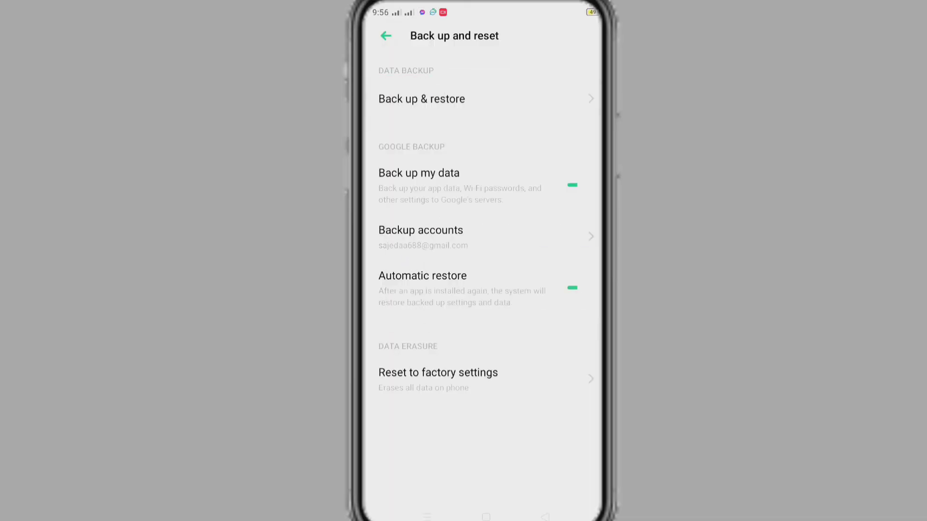
{"action": "left_click", "coordinate": [422, 98]}
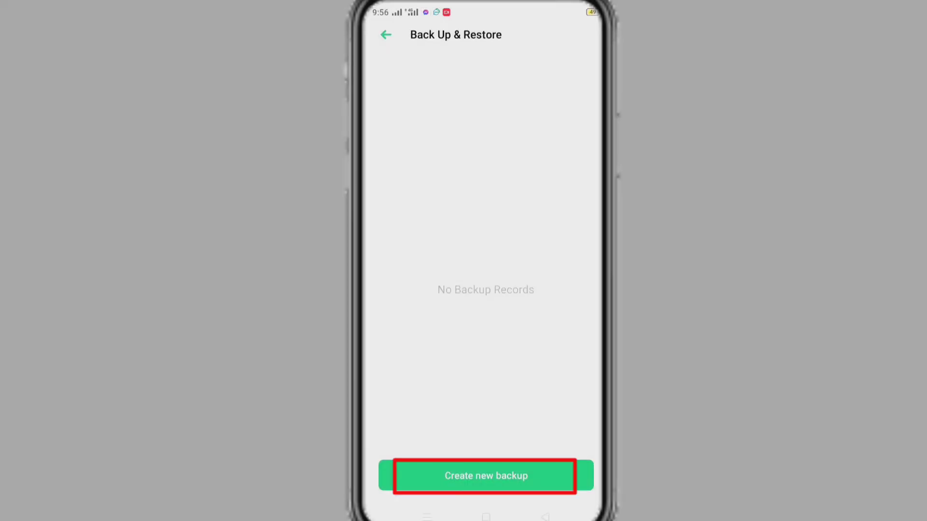
{"action": "left_click", "coordinate": [485, 476]}
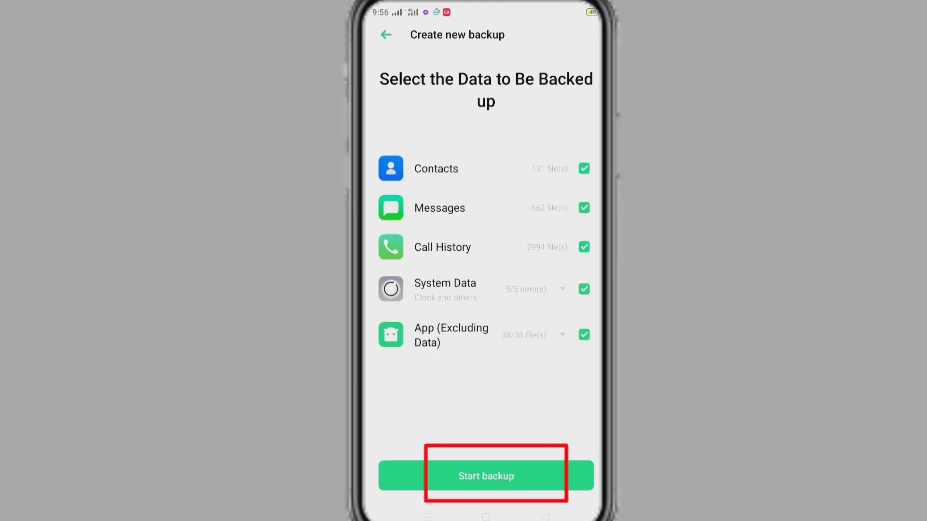
Step: Start backing up contacts, messages, call history, system data and apps
{"action": "left_click", "coordinate": [486, 475]}
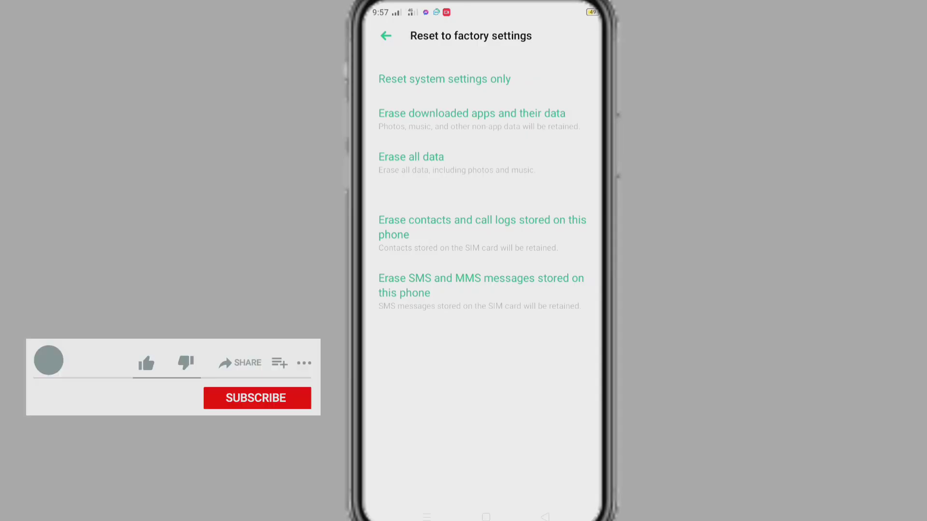
{"action": "left_click", "coordinate": [146, 363]}
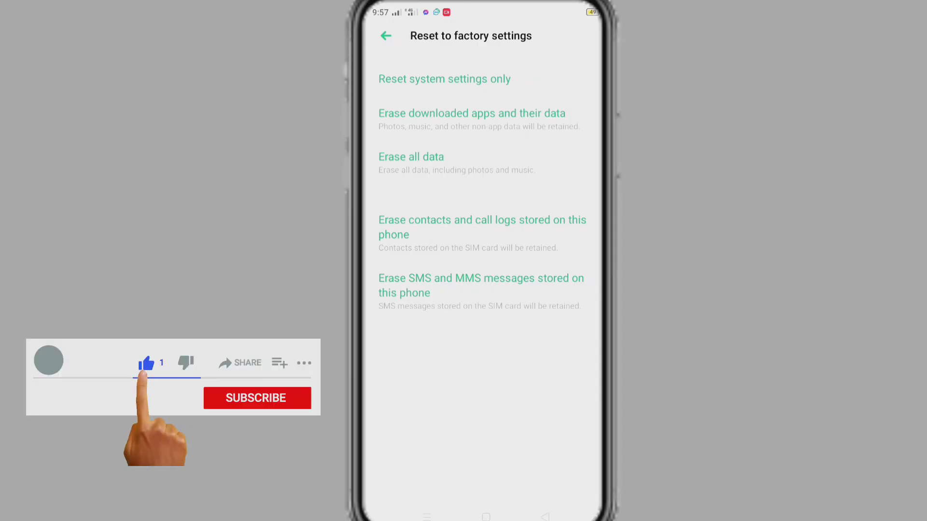
{"action": "left_click", "coordinate": [256, 399]}
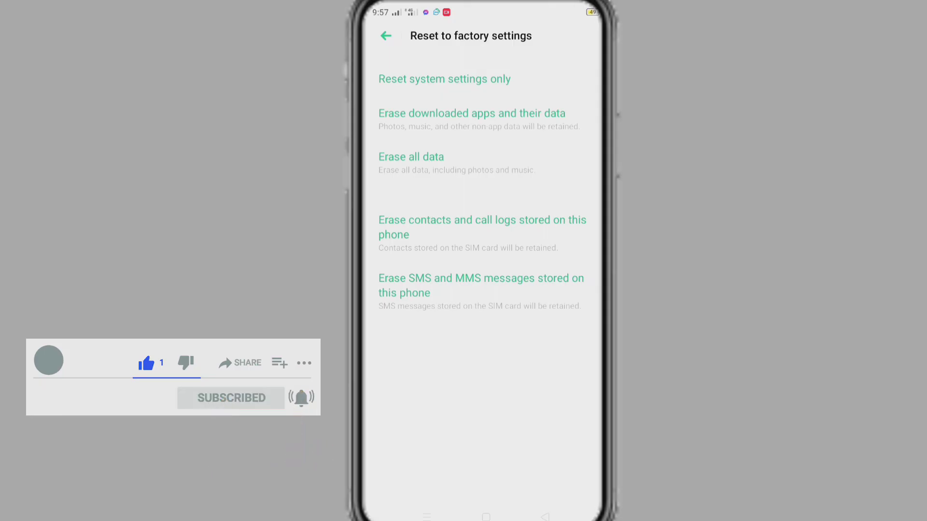